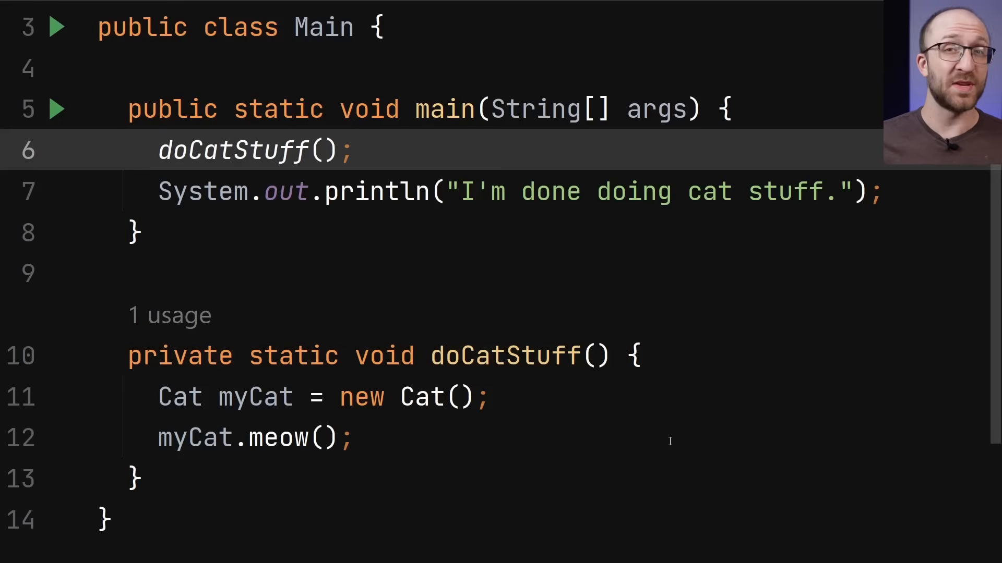
Highlight the doCatStuff call, the myCat declaration and its usages to explain object lifetime
{"action": "left_click", "coordinate": [355, 150]}
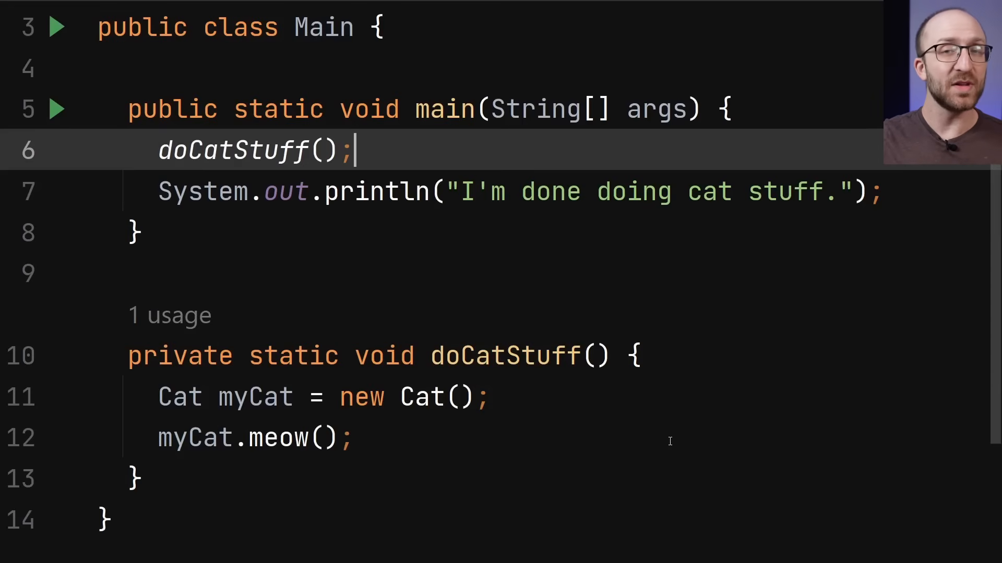
{"action": "mouse_move", "coordinate": [820, 463]}
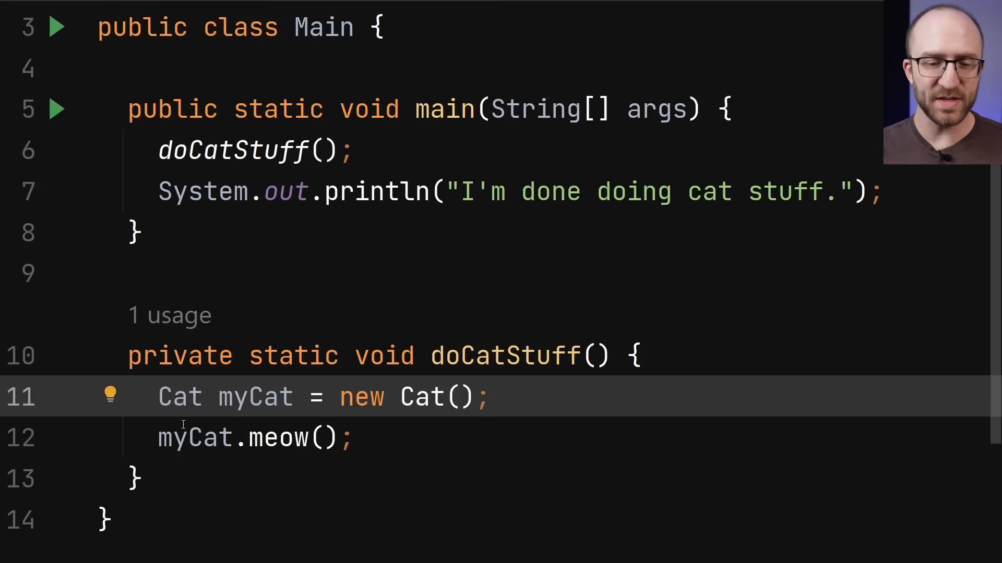
{"action": "double_click", "coordinate": [254, 398]}
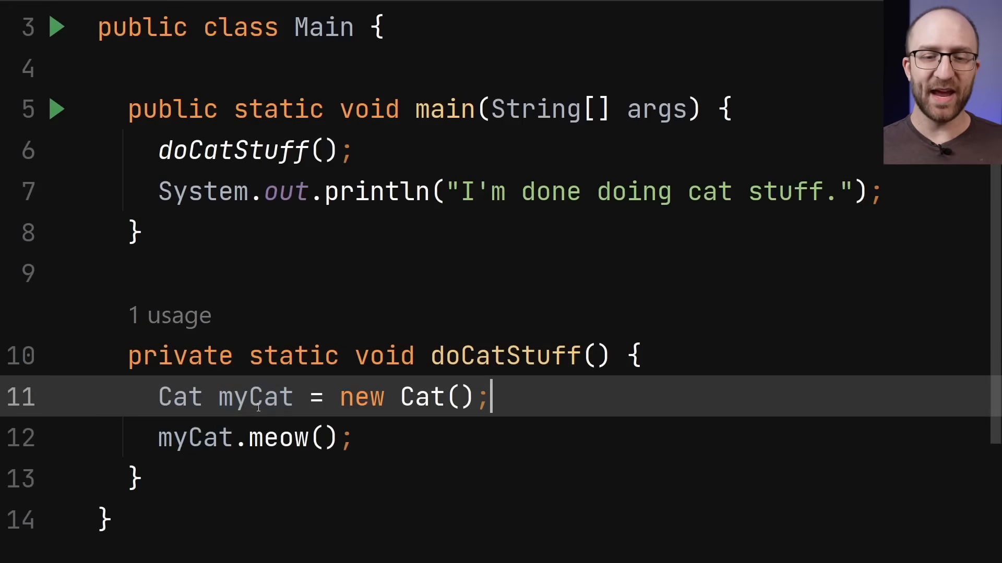
{"action": "double_click", "coordinate": [253, 397]}
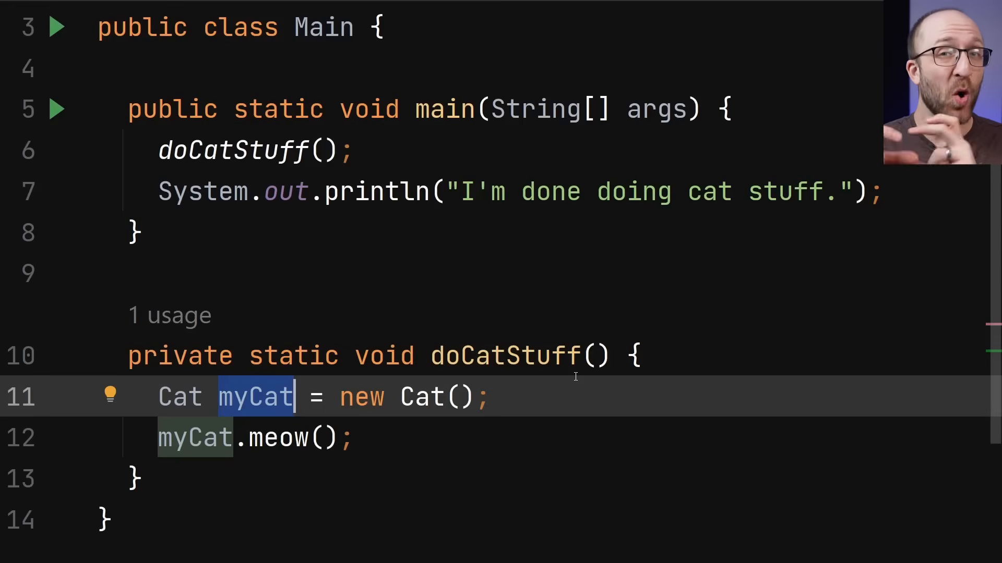
{"action": "left_click", "coordinate": [358, 437]}
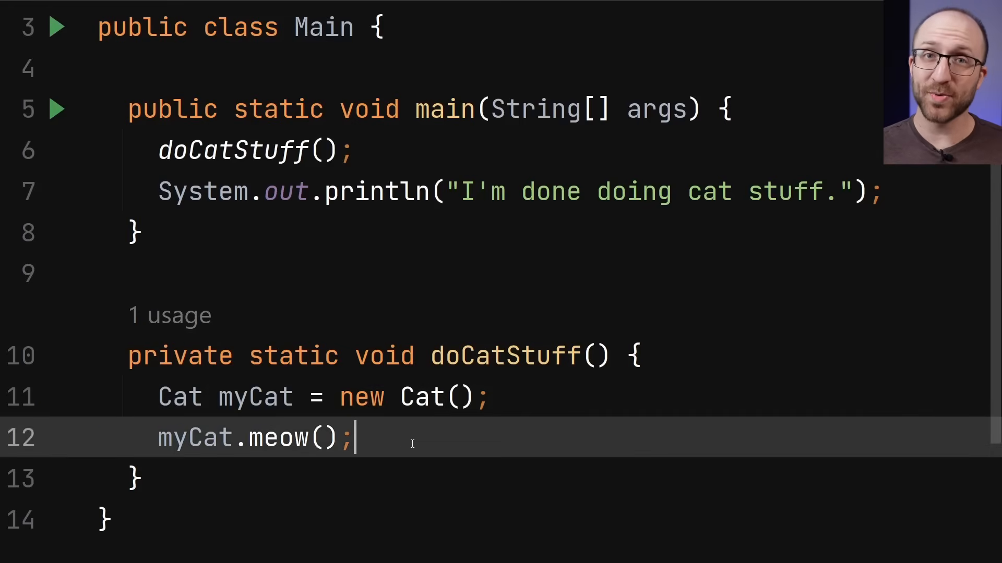
{"action": "triple_click", "coordinate": [255, 437]}
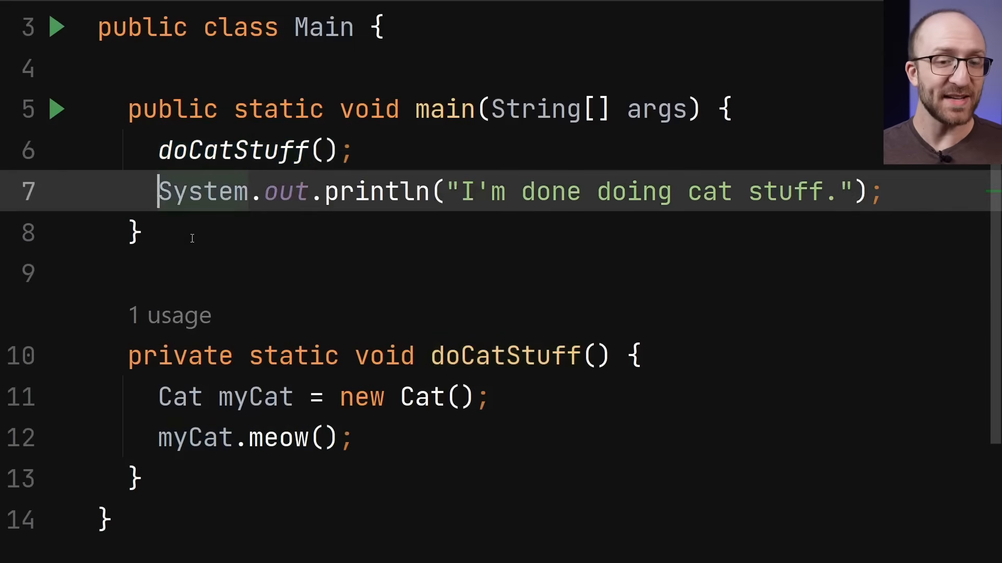
{"action": "double_click", "coordinate": [252, 397]}
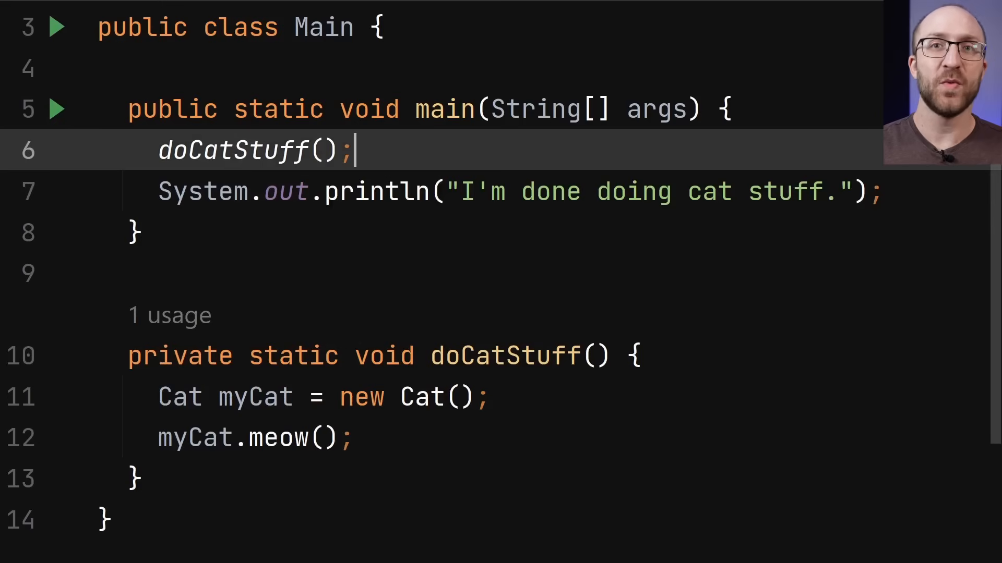
Write myCat.meow(); then start line 13 reassigning myCat, reaching "myCat = new Ca"
{"action": "type", "text": "myCat."}
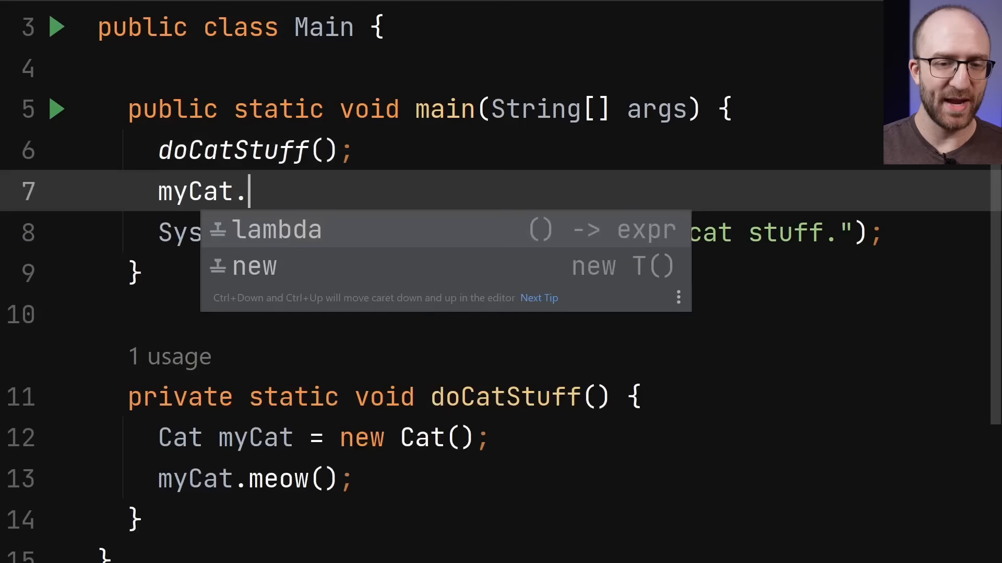
{"action": "type", "text": "meow();"}
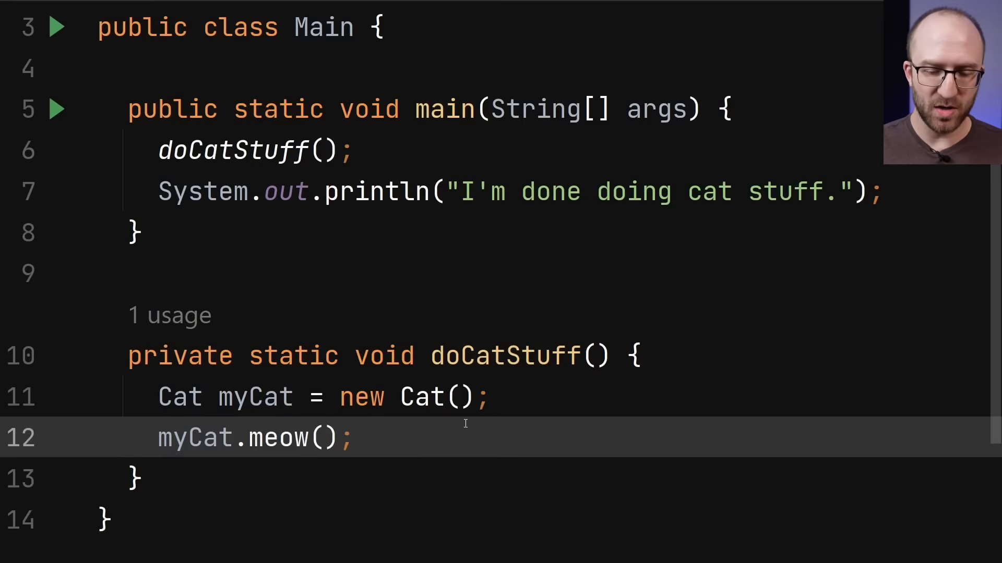
{"action": "type", "text": "myCat ="}
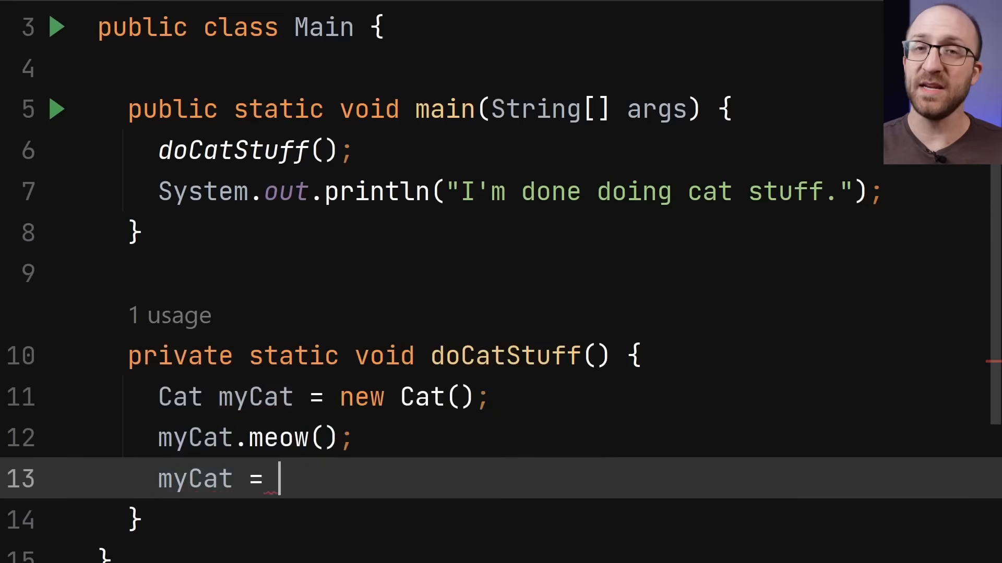
{"action": "type", "text": "new Ca"}
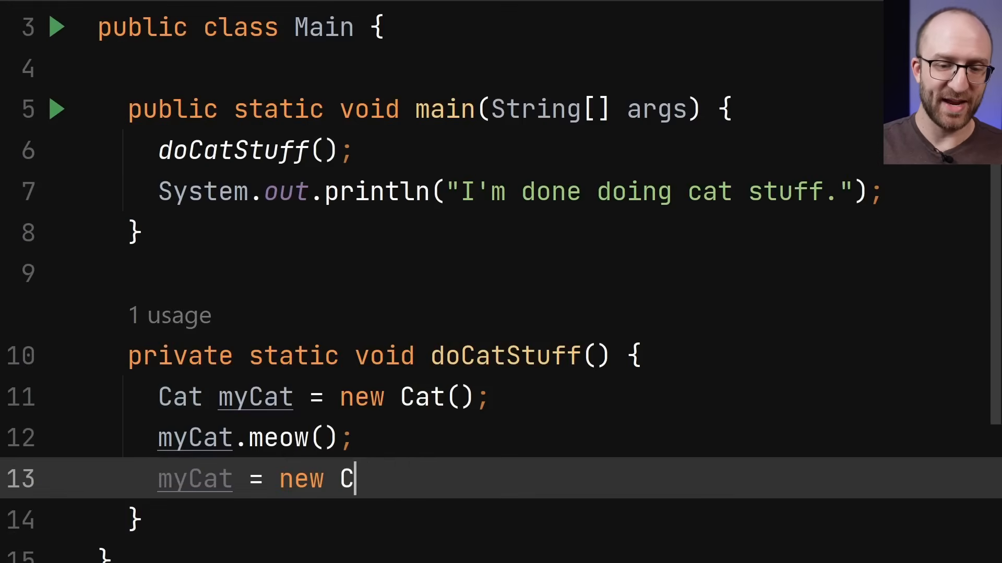
Finish line 13 with null and sketch a fourth small object box inside the heap
{"action": "type", "text": "ull"}
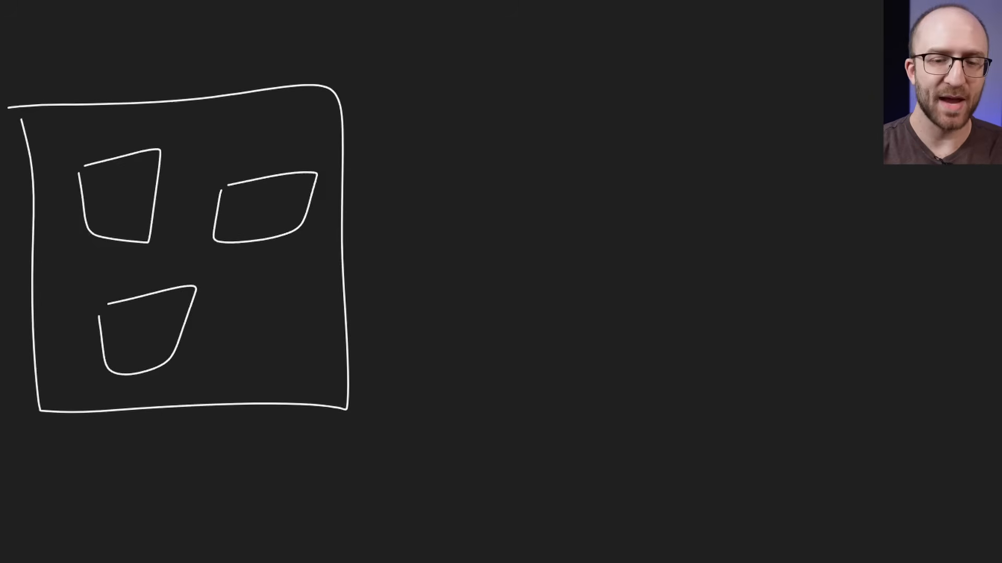
{"action": "left_click_drag", "start_coordinate": [243, 320], "coordinate": [300, 367]}
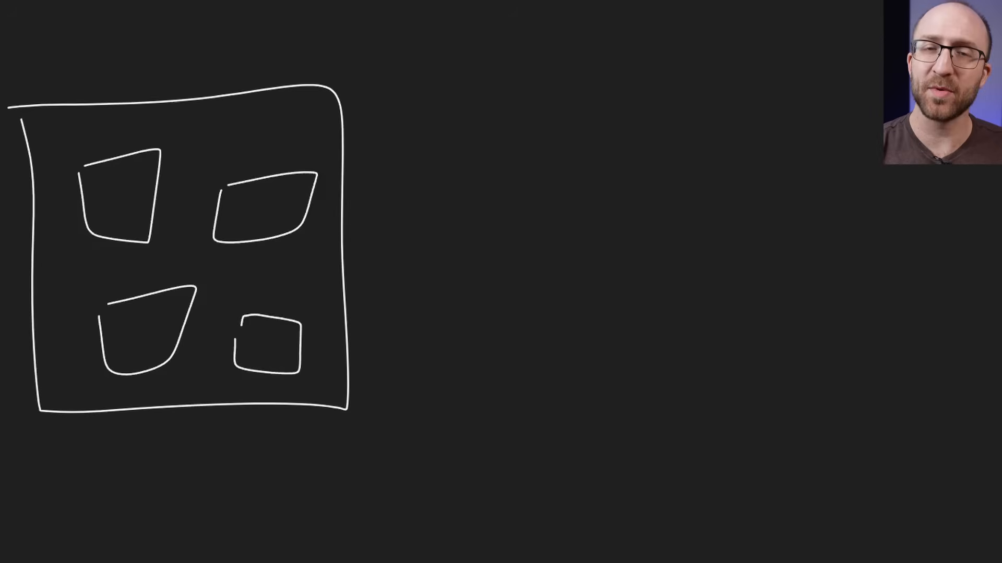